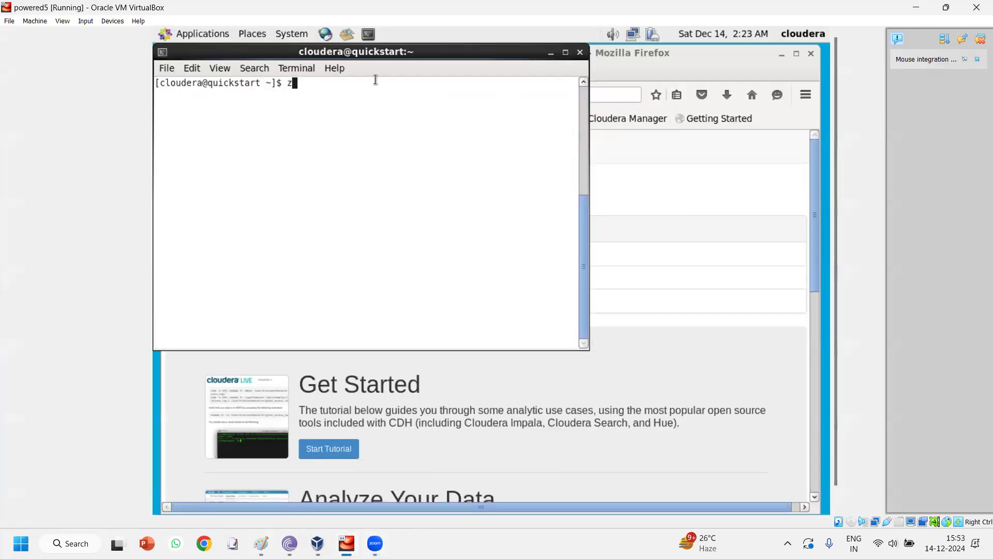
# Move the guest terminal aside so Firefox's Cloudera Live welcome page is visible.
pyautogui.moveTo(356, 52); pyautogui.dragTo(393, 109)
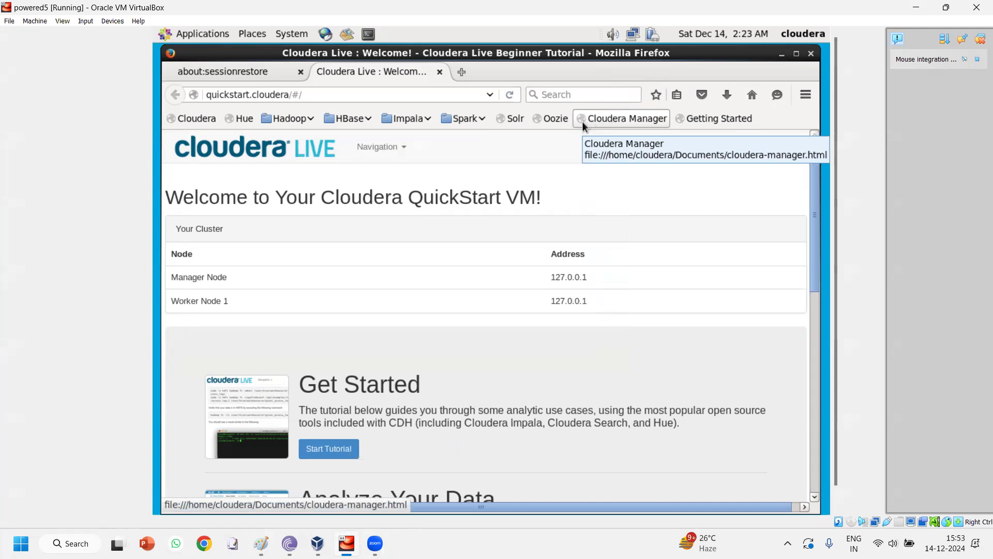
pyautogui.moveTo(490, 146)
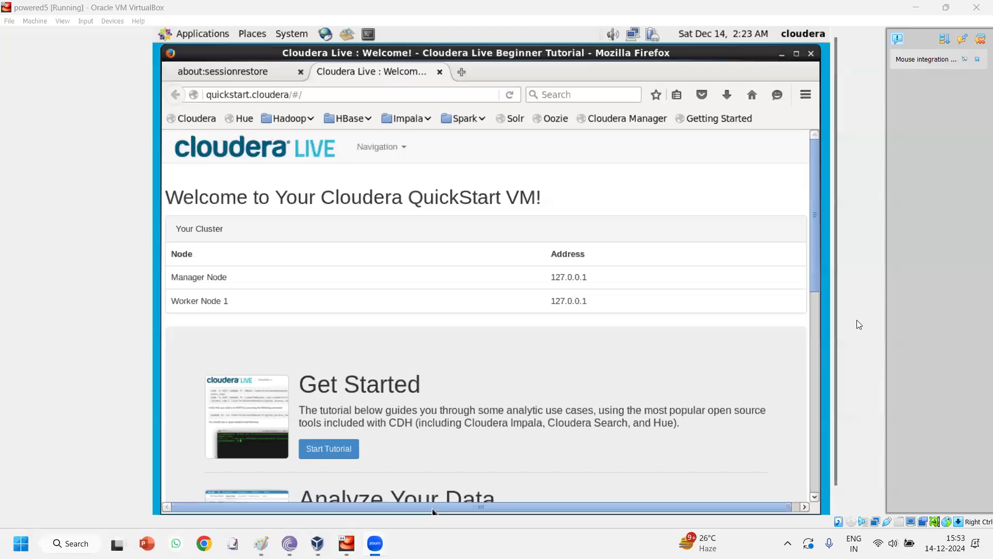
pyautogui.moveTo(882, 313)
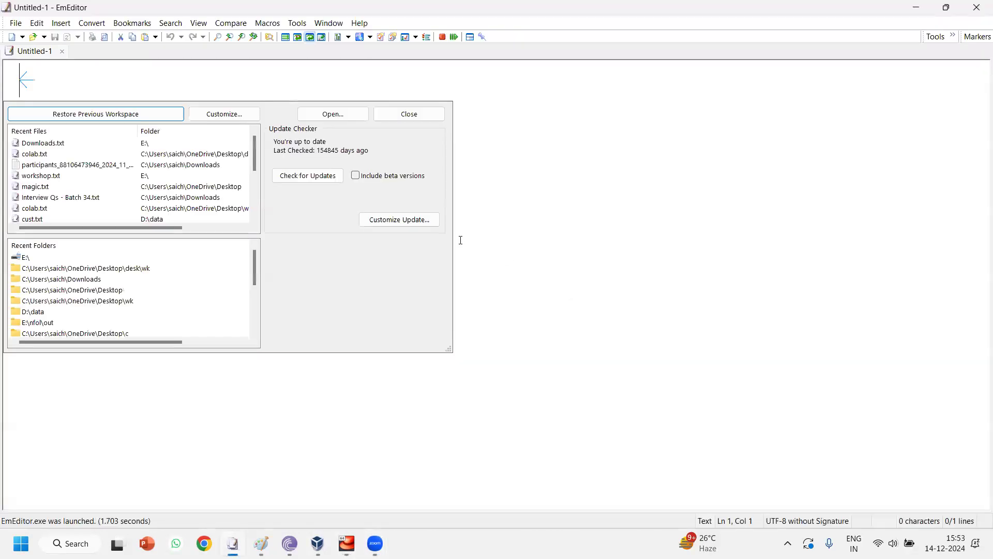
pyautogui.write('CHANGING')
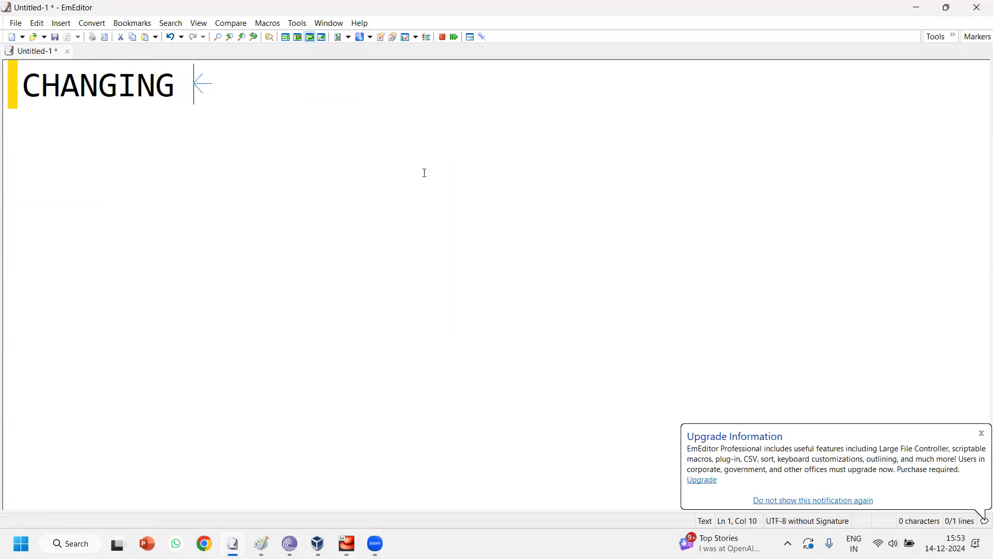
pyautogui.write('THE NETWORK ADAPTER')
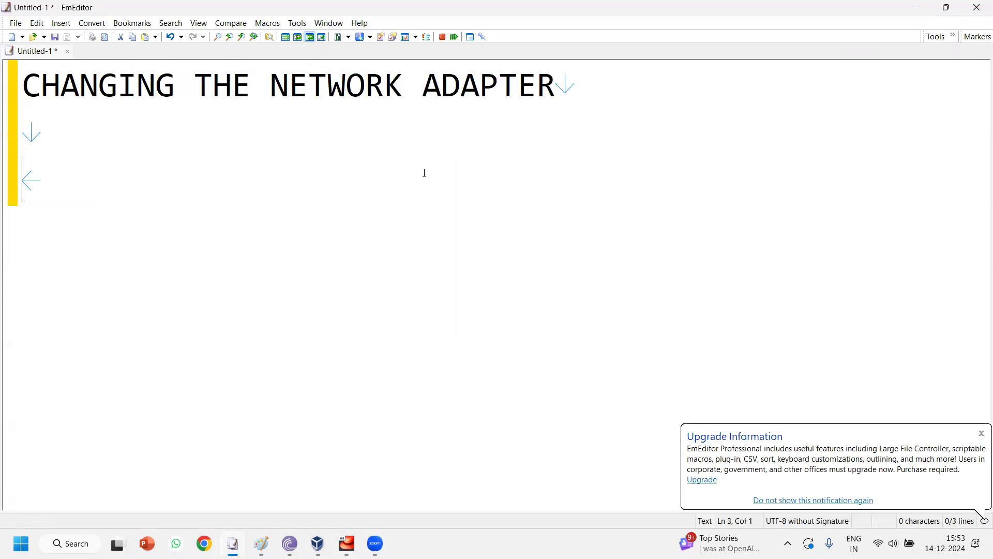
pyautogui.write('GET IP ADDR')
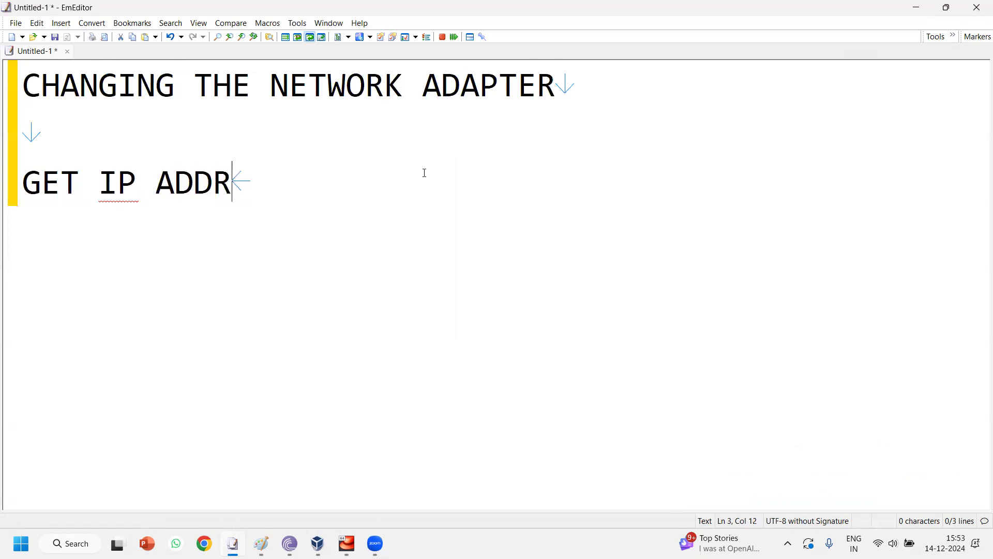
pyautogui.write('ESS FROM CLOUDER')
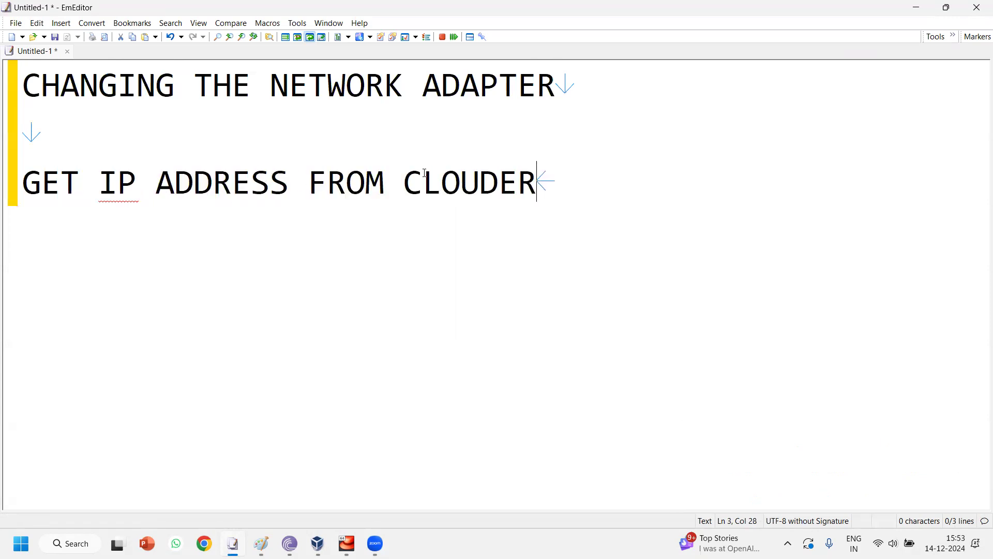
pyautogui.write('A')
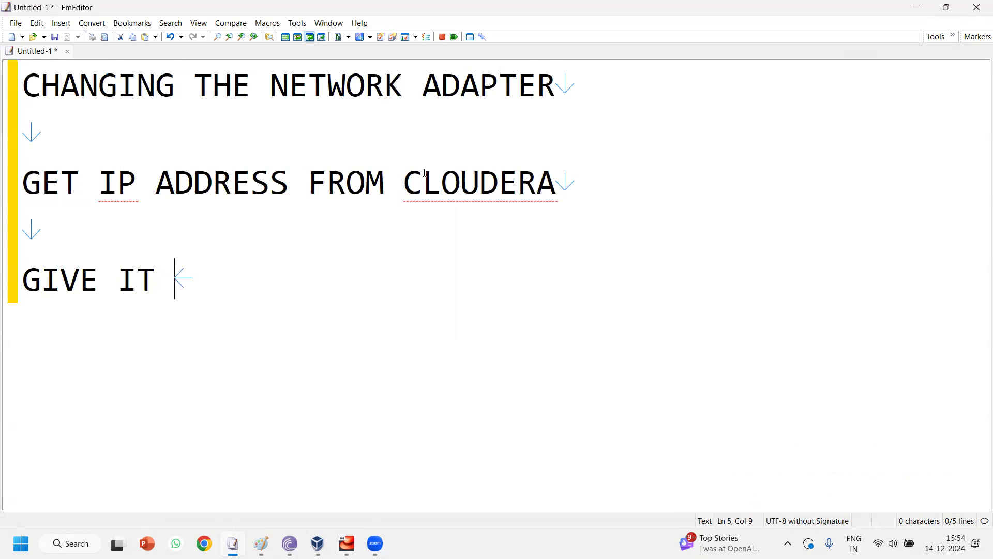
pyautogui.write('IN PUT')
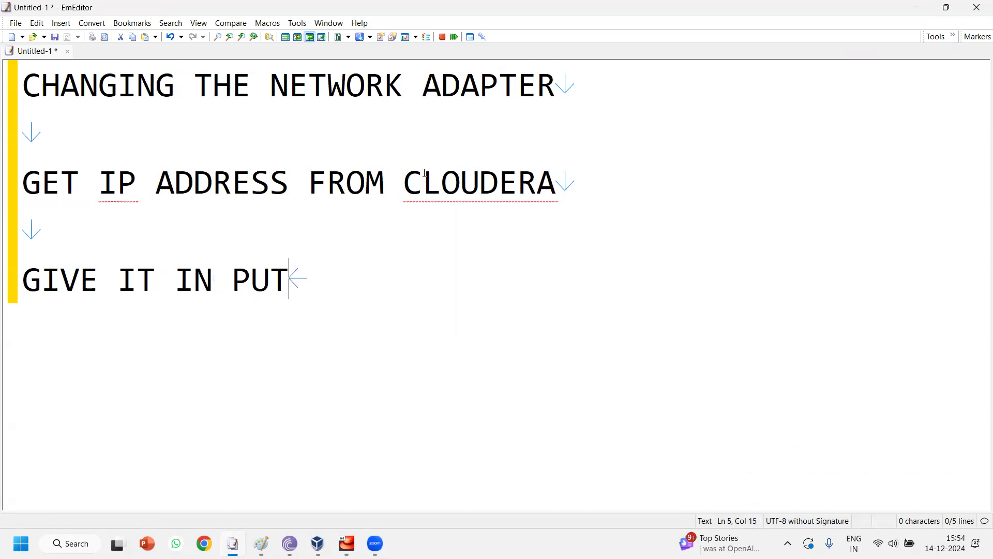
pyautogui.write('TY (cloud')
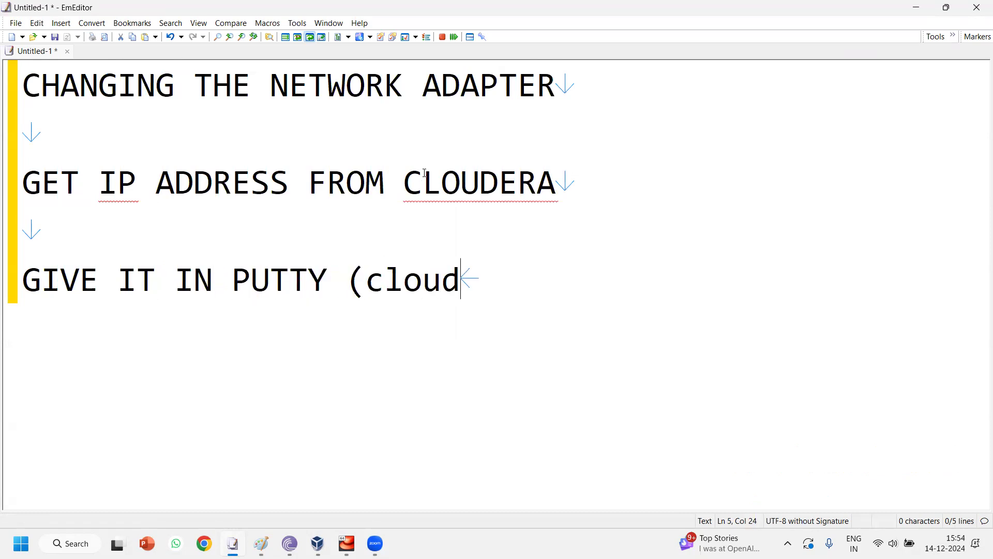
pyautogui.write('era/cloudera)')
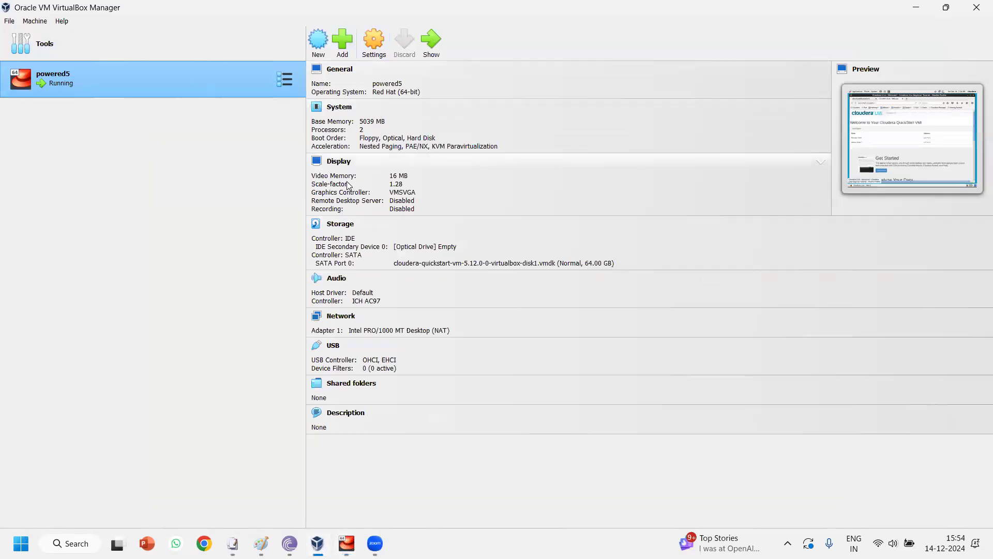
pyautogui.moveTo(270, 246)
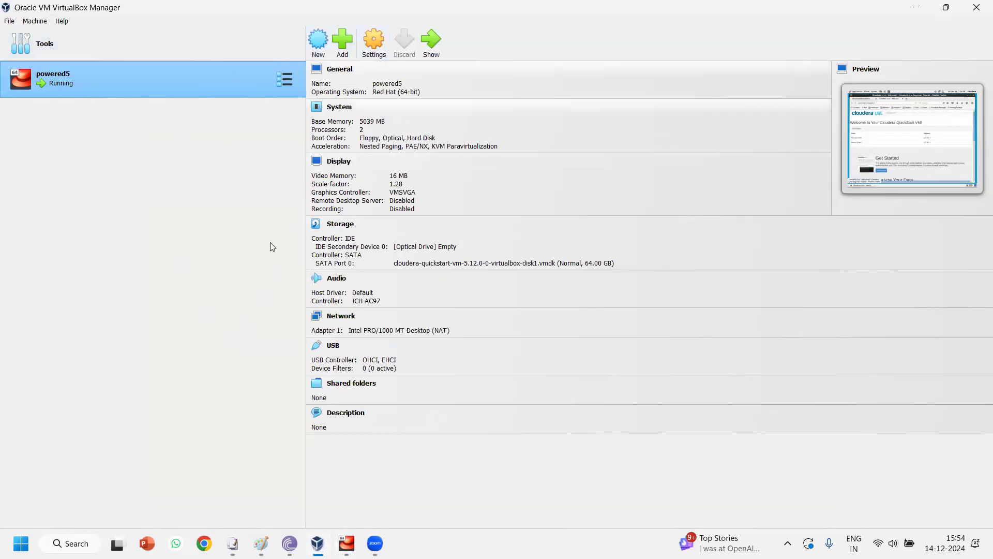
pyautogui.doubleClick(53, 77)
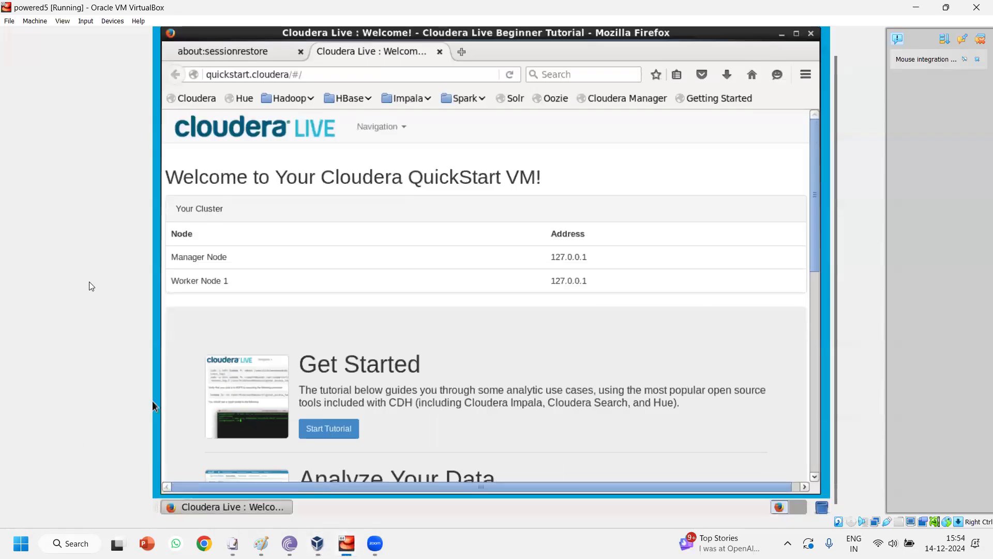
pyautogui.press('NumLock')
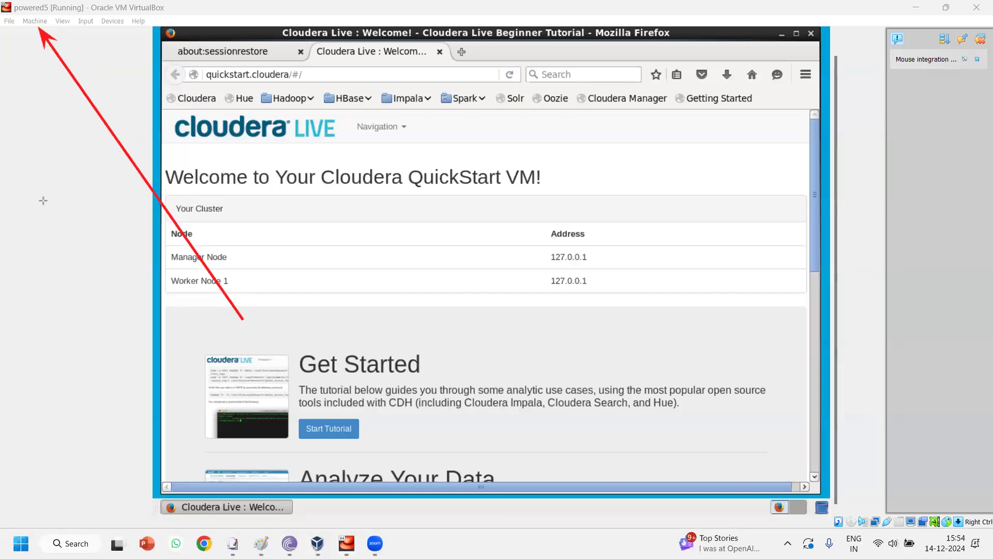
pyautogui.click(35, 21)
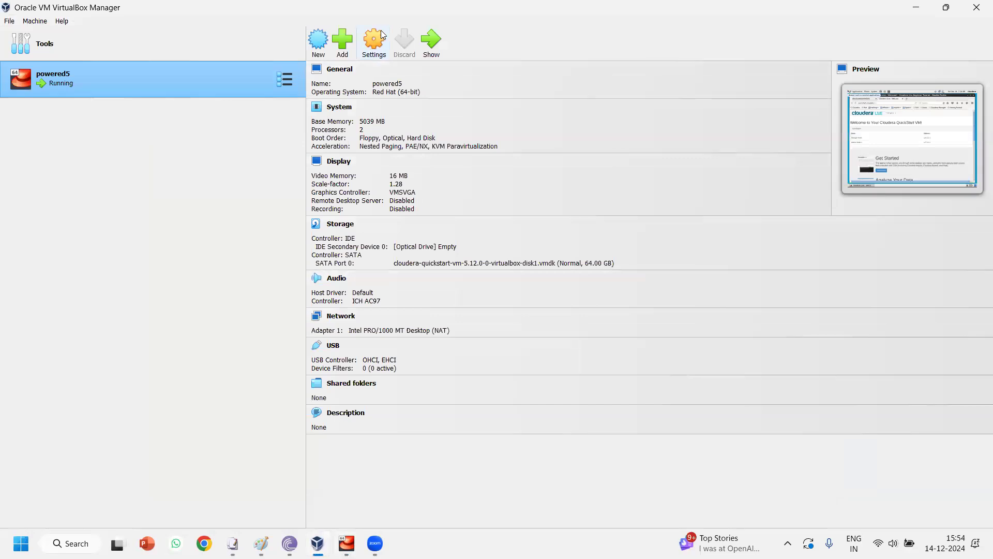
pyautogui.moveTo(373, 54)
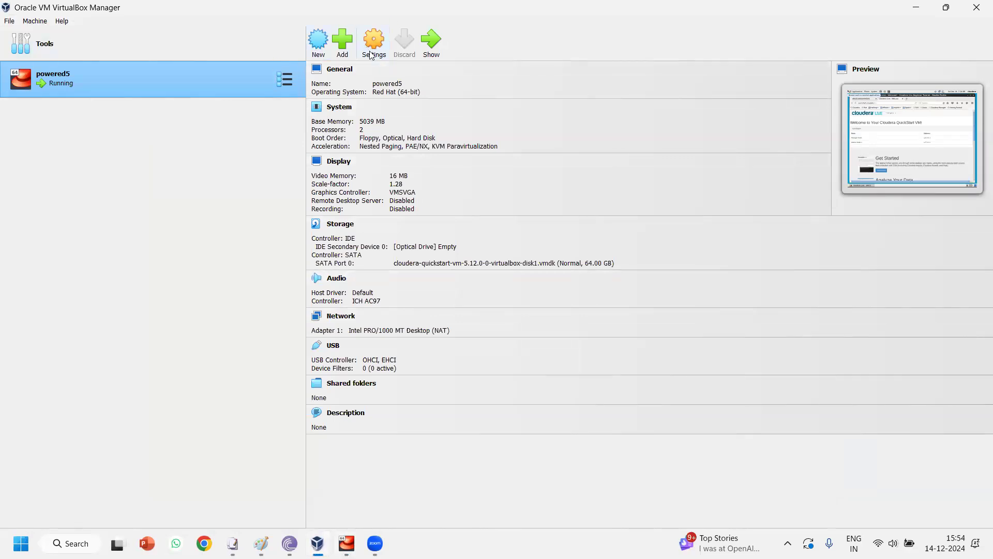
# Set powered5's Adapter 1 to Bridged Adapter on the MediaTek Wi-Fi card and save.
pyautogui.click(373, 41)
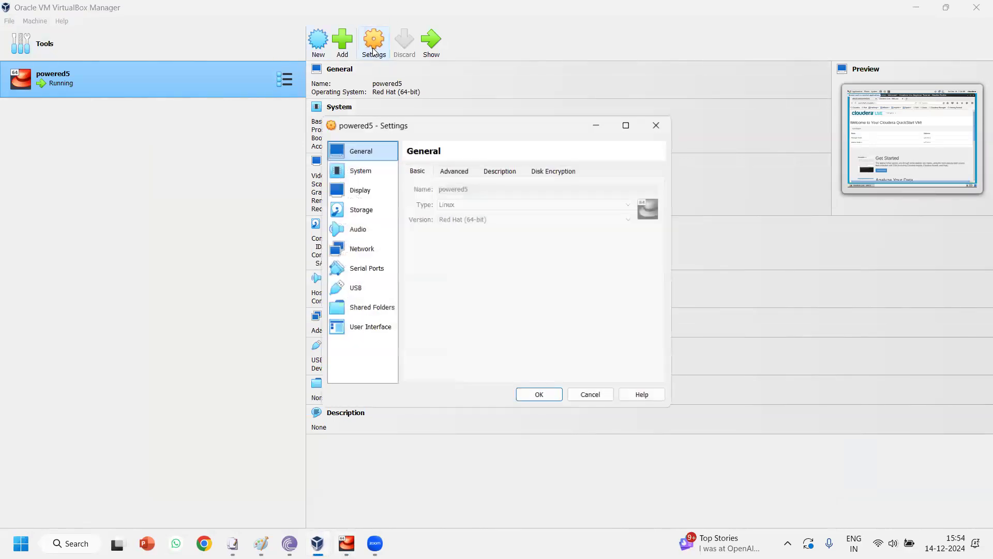
pyautogui.moveTo(382, 260)
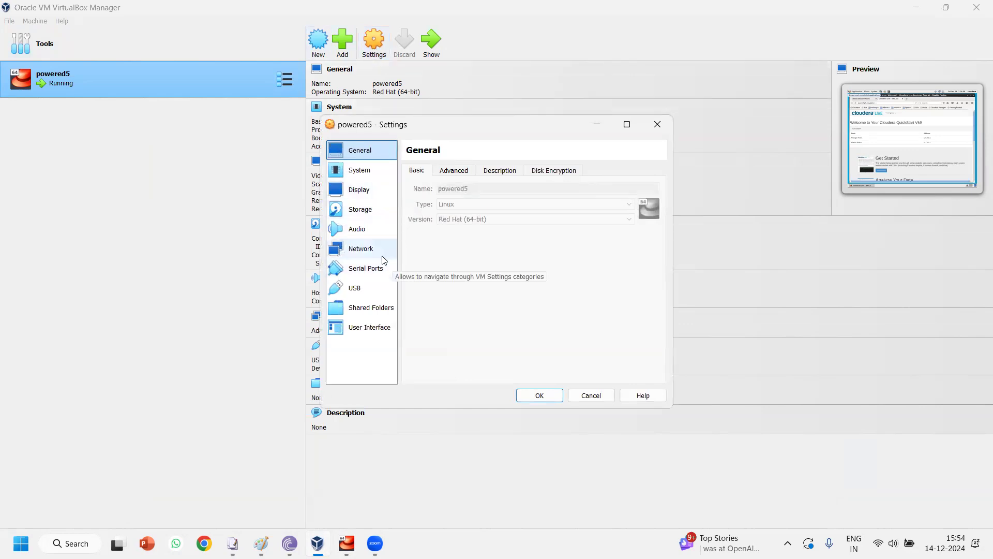
pyautogui.click(360, 248)
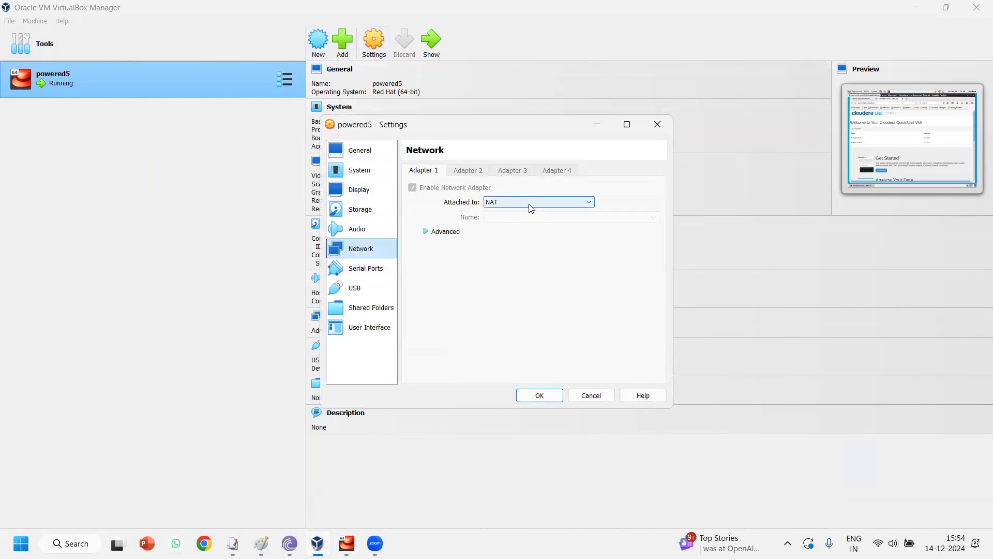
pyautogui.click(538, 201)
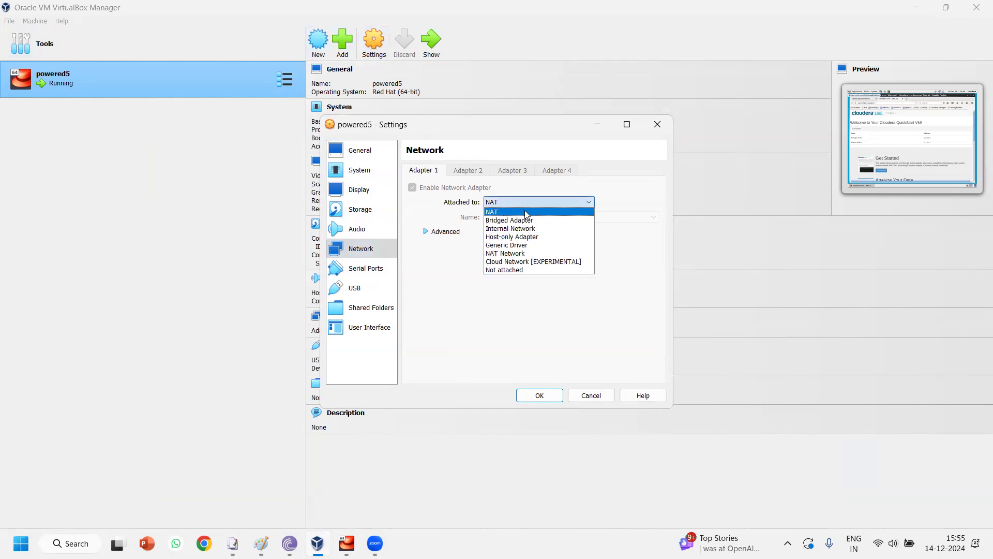
pyautogui.moveTo(509, 220)
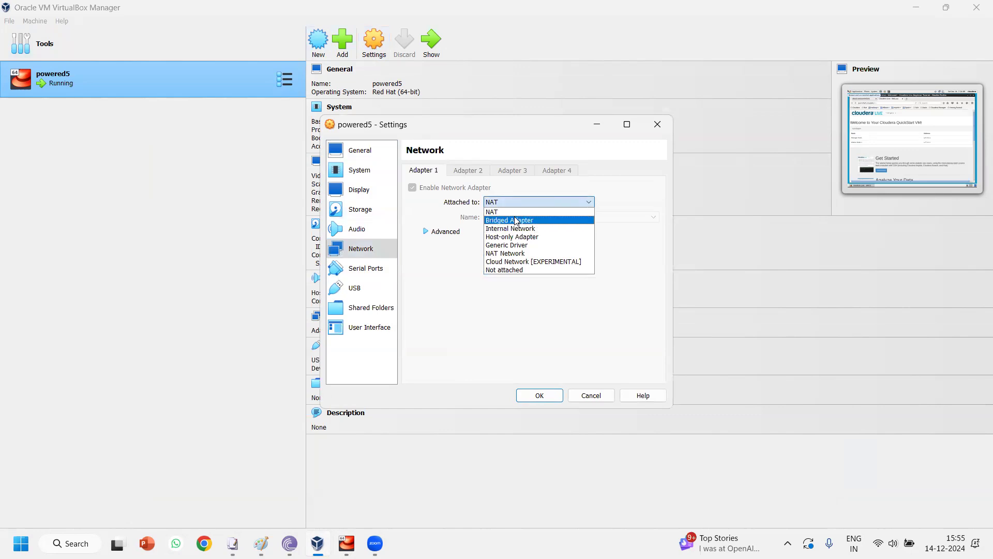
pyautogui.click(509, 219)
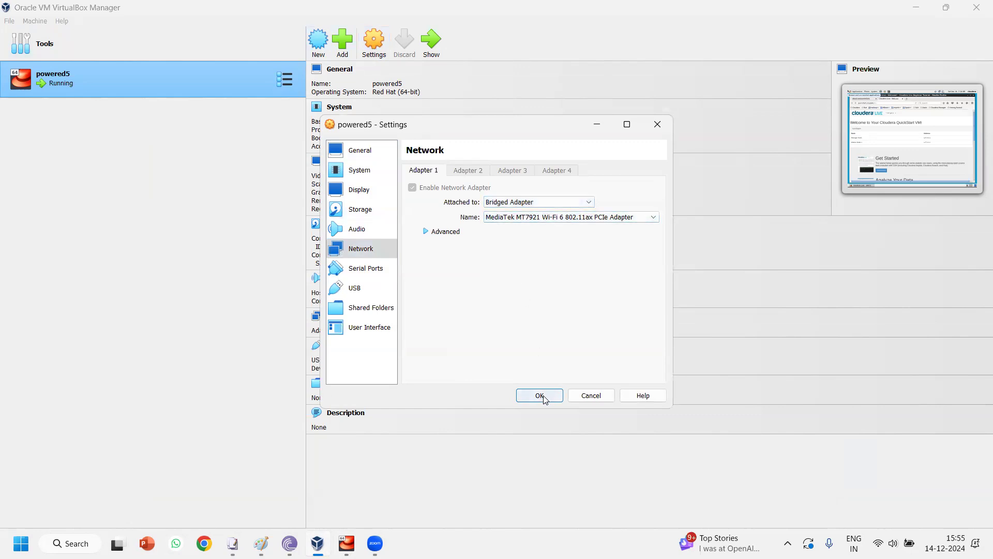
pyautogui.click(539, 396)
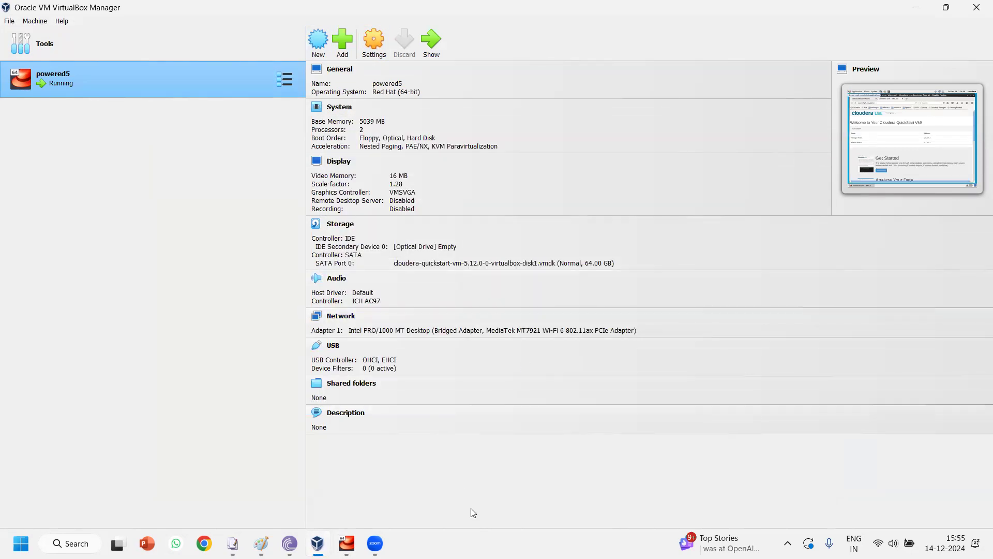
pyautogui.moveTo(750, 363)
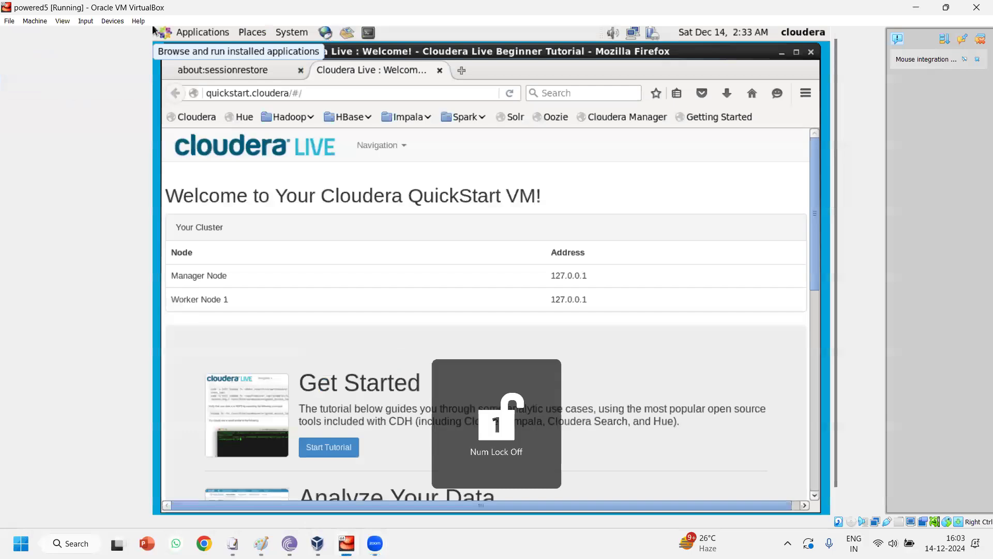
pyautogui.moveTo(73, 270)
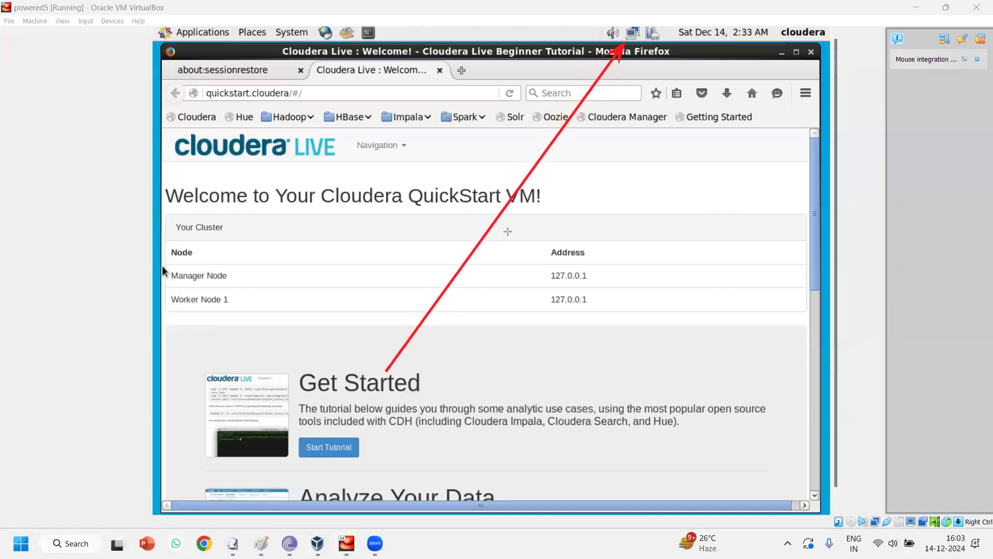
pyautogui.moveTo(312, 230)
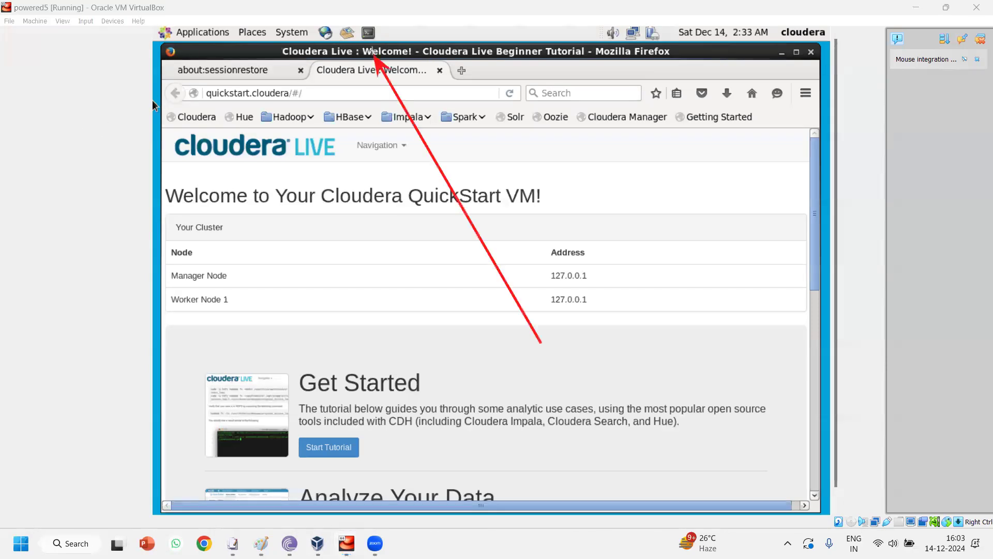
pyautogui.moveTo(461, 39)
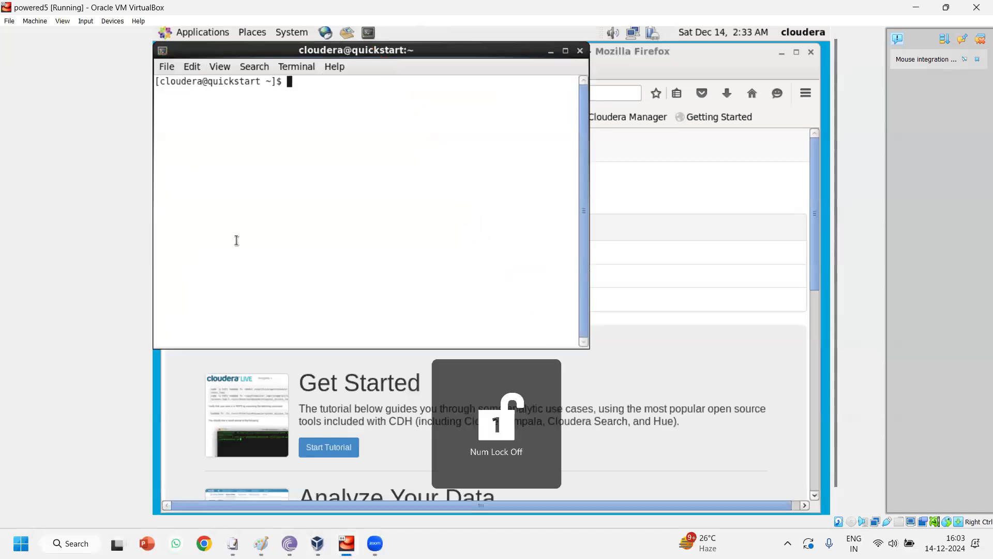
# Enter the ifconfig command in the Cloudera guest terminal.
pyautogui.write('ifc')
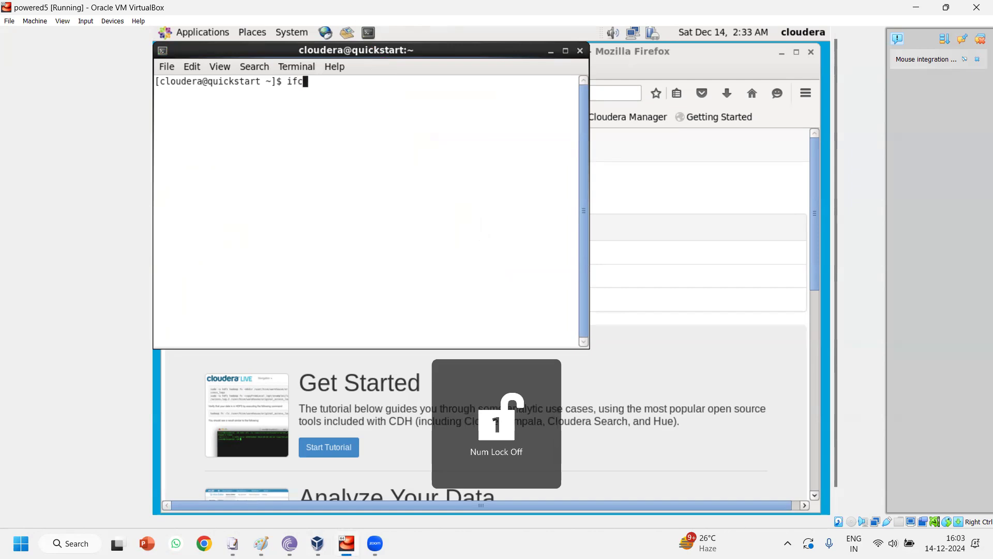
pyautogui.write('onfig')
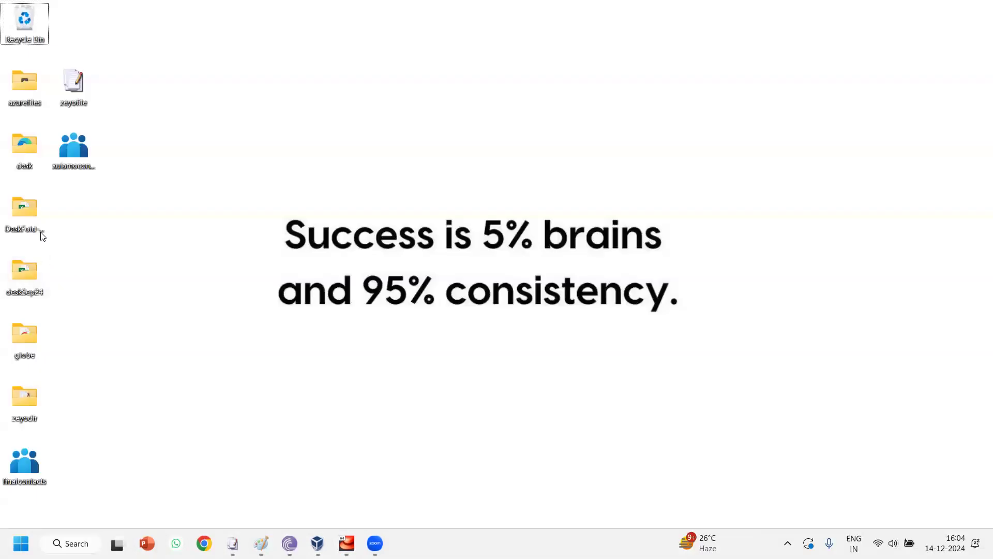
# Browse deskSep24 then This PC > New Volume (E:) > newsof and select the putty file.
pyautogui.doubleClick(24, 272)
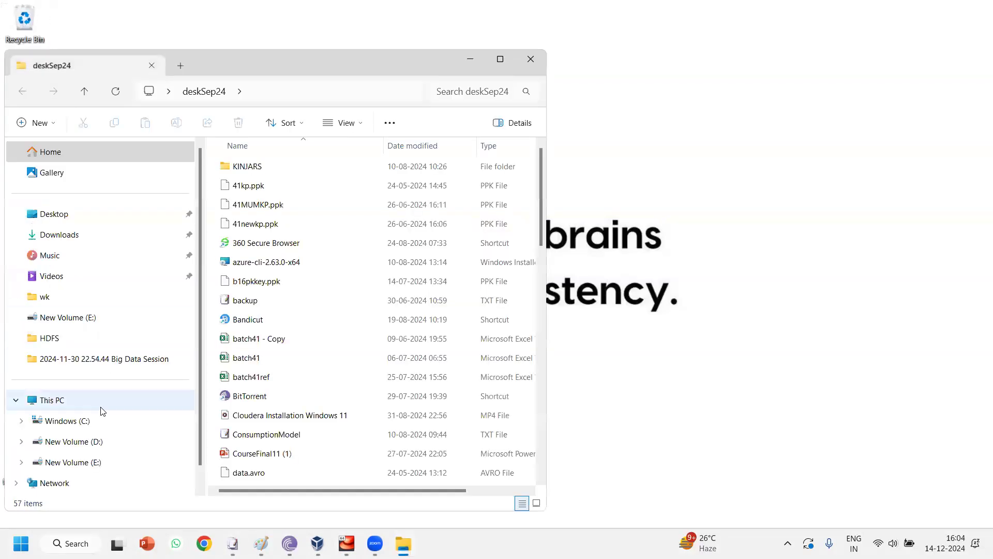
pyautogui.click(71, 441)
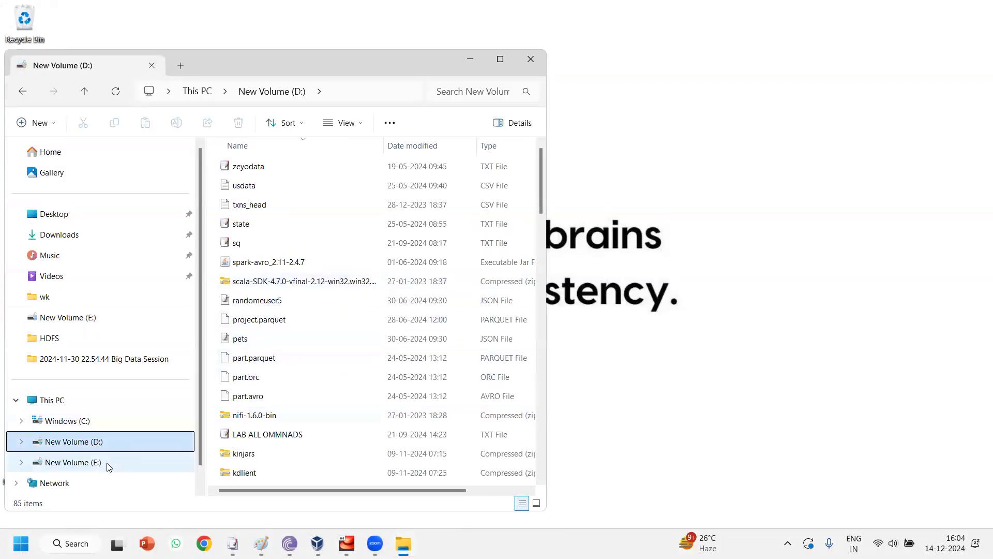
pyautogui.click(73, 462)
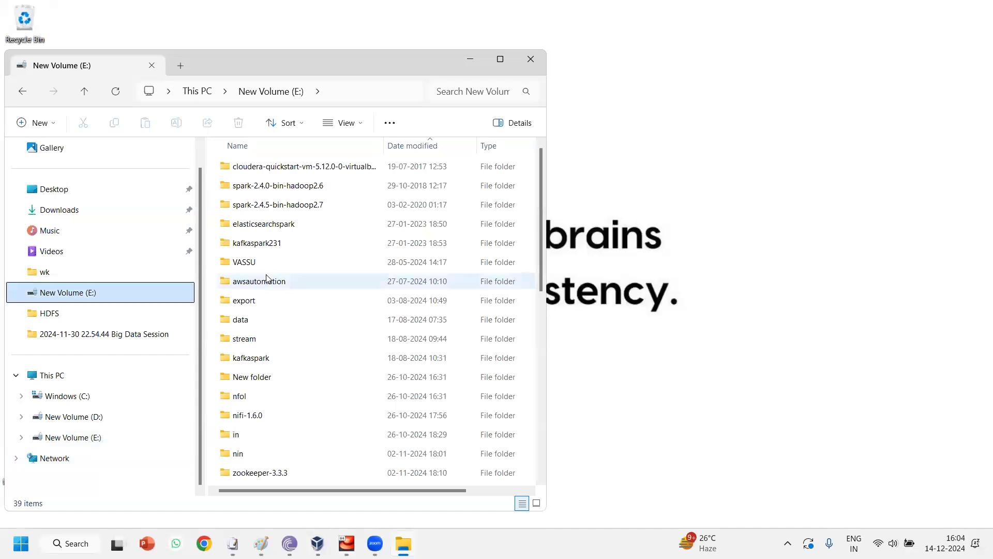
pyautogui.click(250, 376)
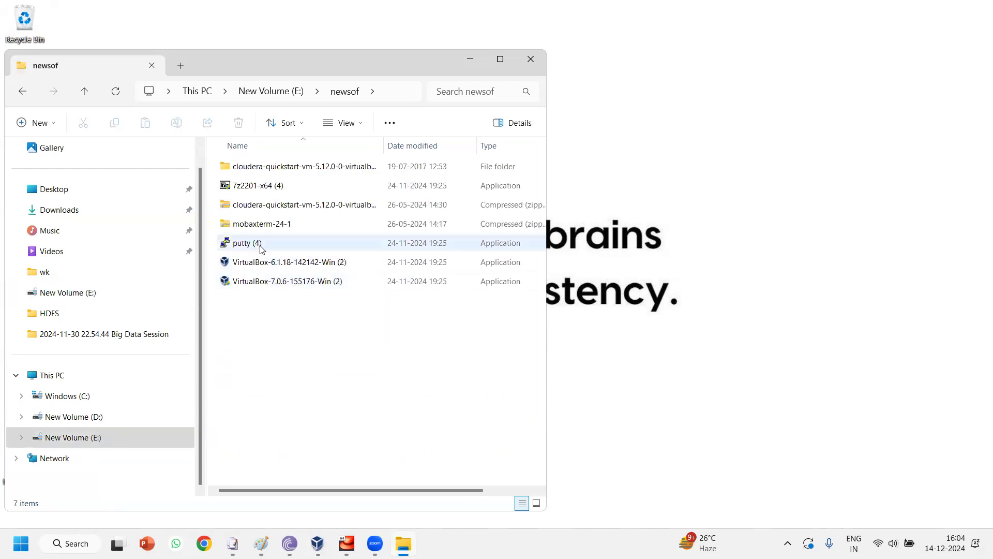
pyautogui.click(246, 242)
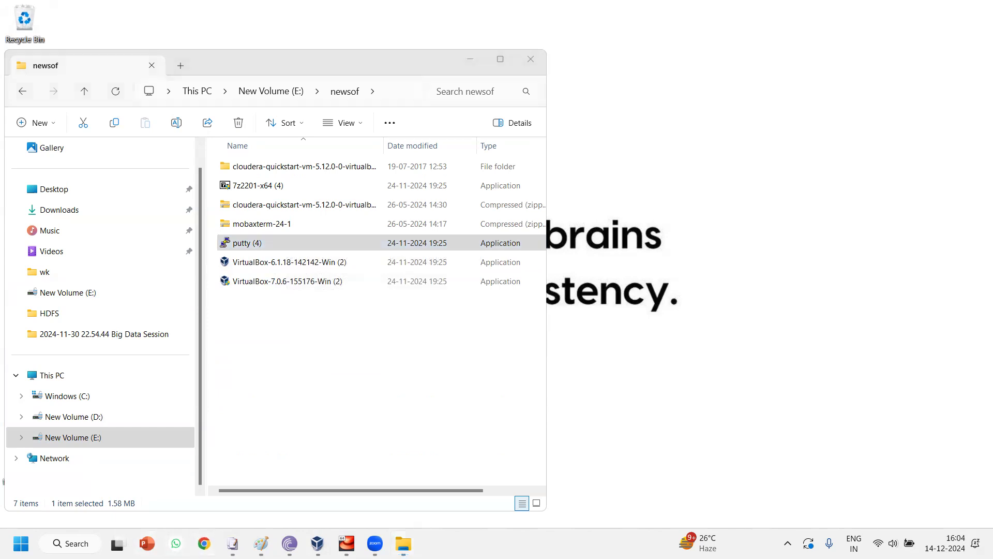
pyautogui.click(203, 543)
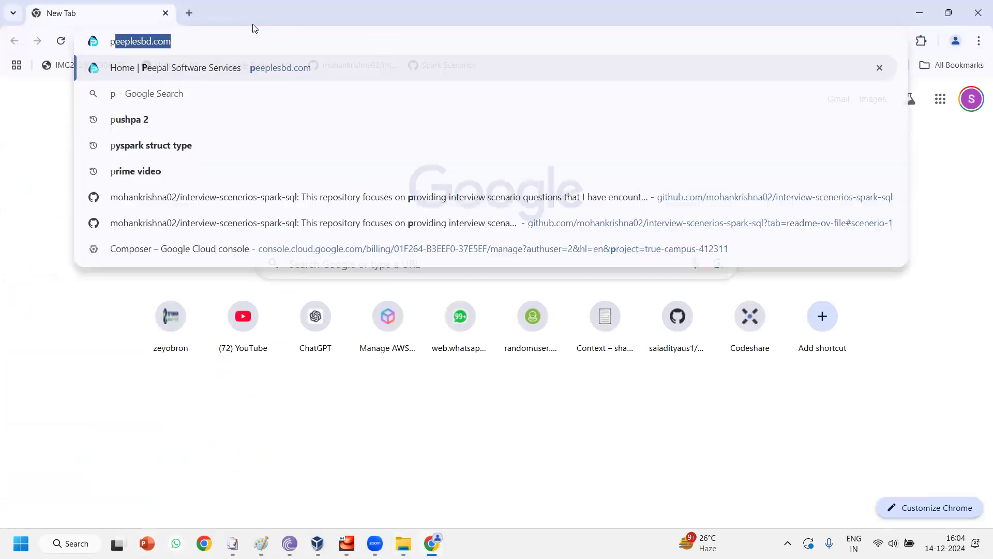
# Search 'putty download' and reach the PuTTY download page via putty.org.
pyautogui.write('putty download')
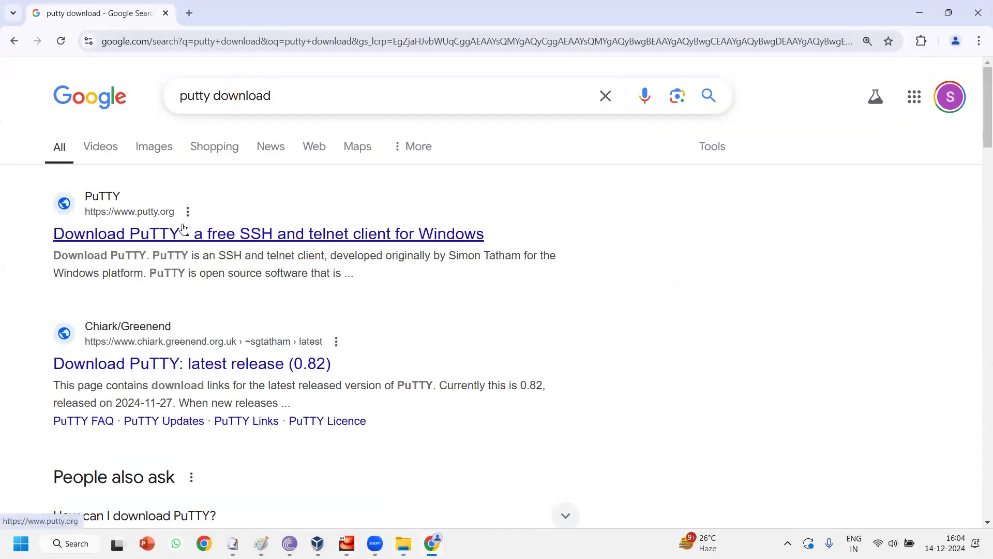
pyautogui.click(269, 234)
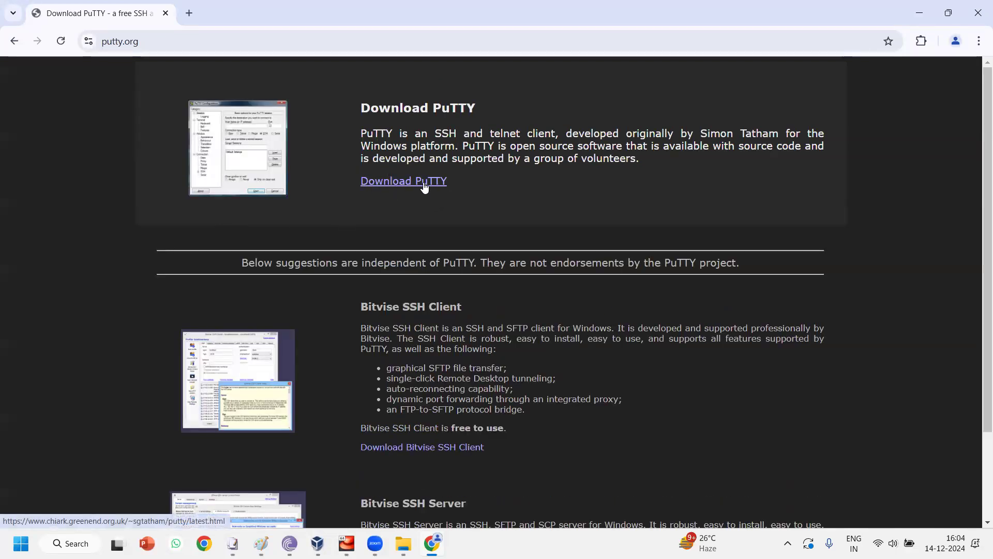
pyautogui.click(403, 181)
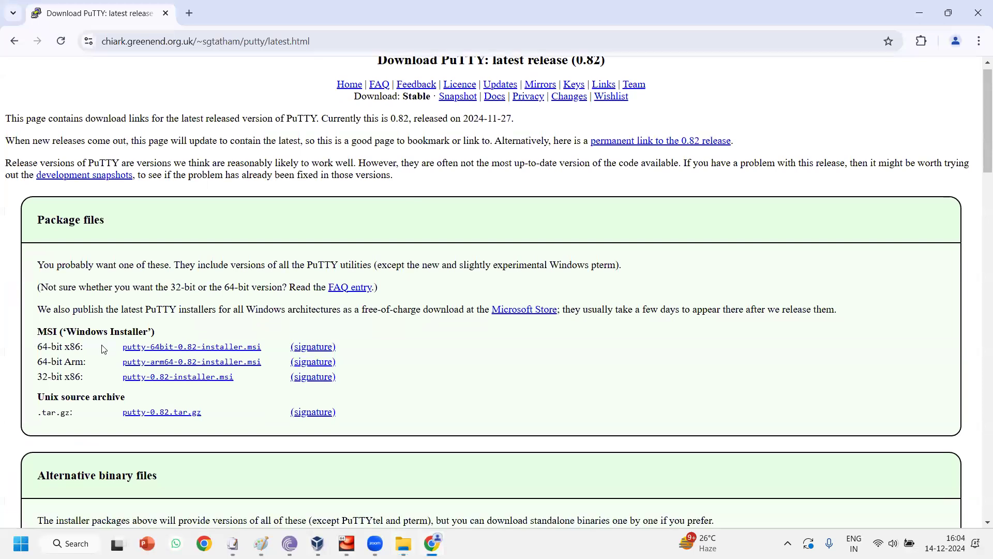
# Download the 64-bit x86 putty.exe from the Alternative binary files list.
pyautogui.scroll(-3)
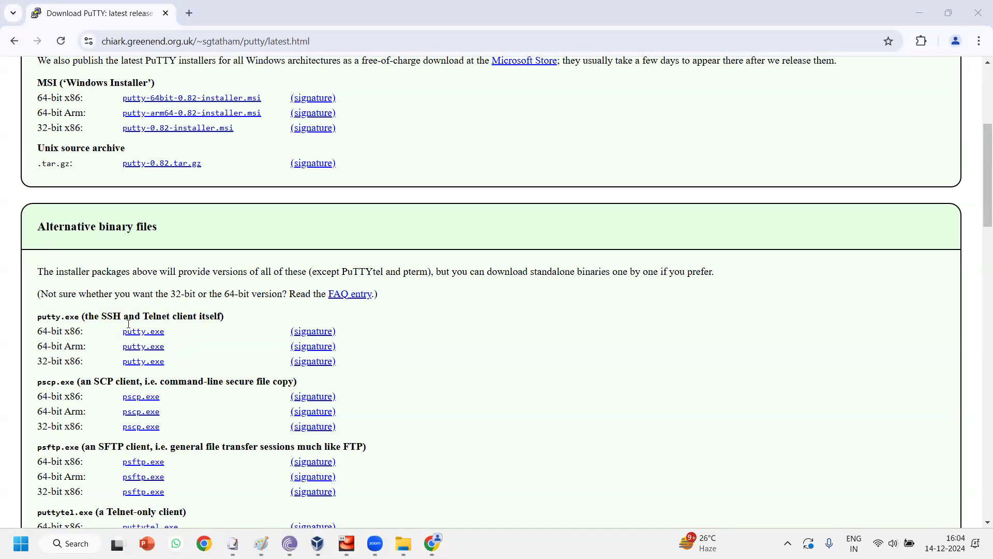
pyautogui.click(143, 331)
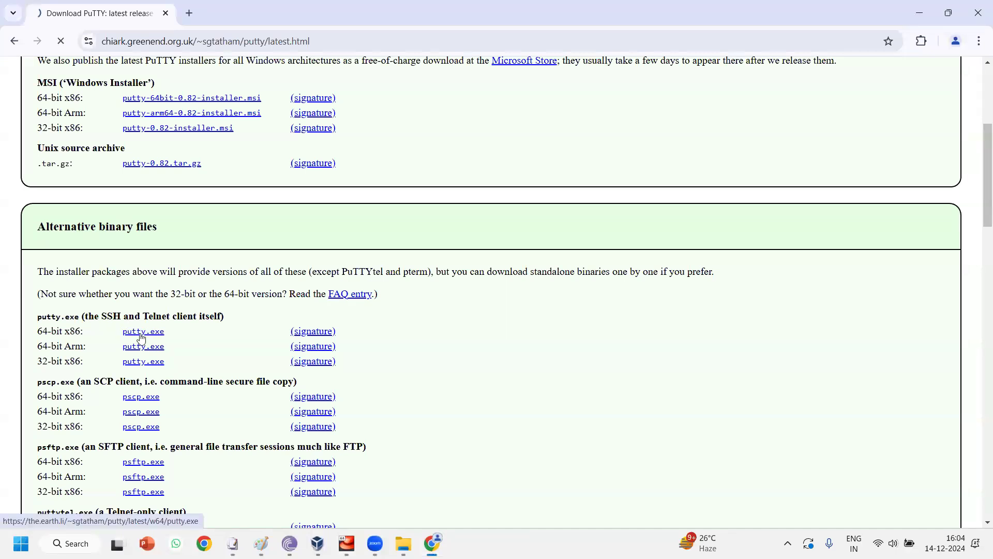
pyautogui.click(143, 331)
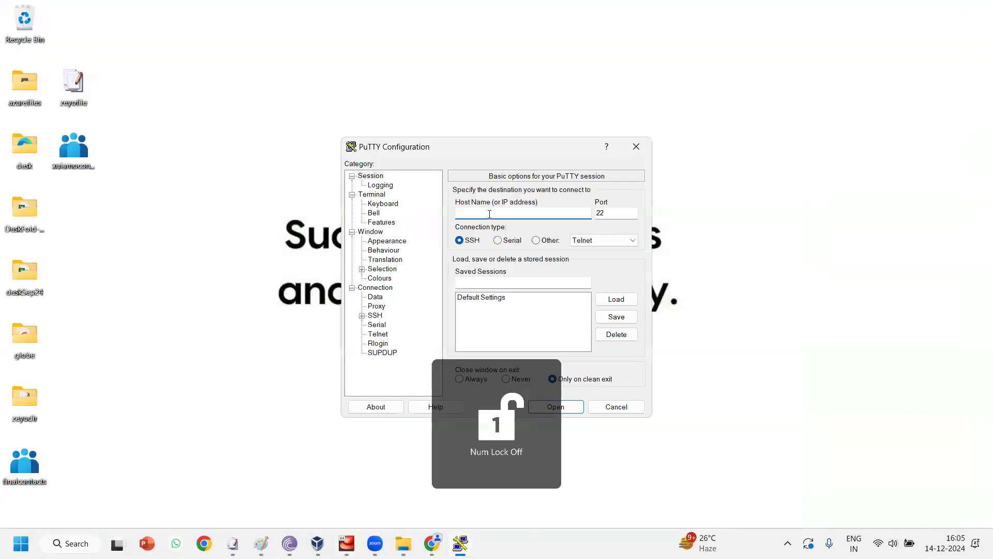
# Connect over SSH to host 192.168.1.6 on port 22.
pyautogui.write('192.168.1.6')
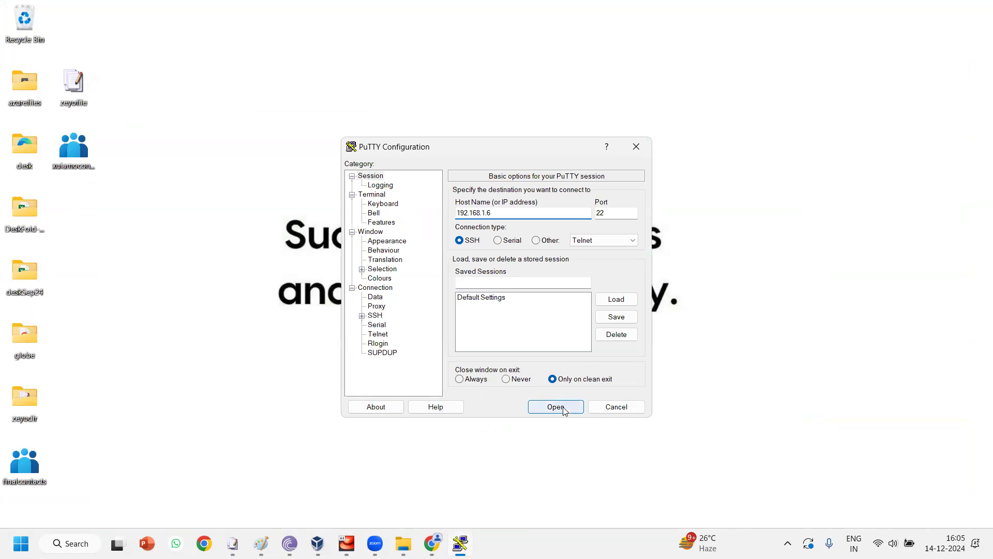
pyautogui.click(554, 407)
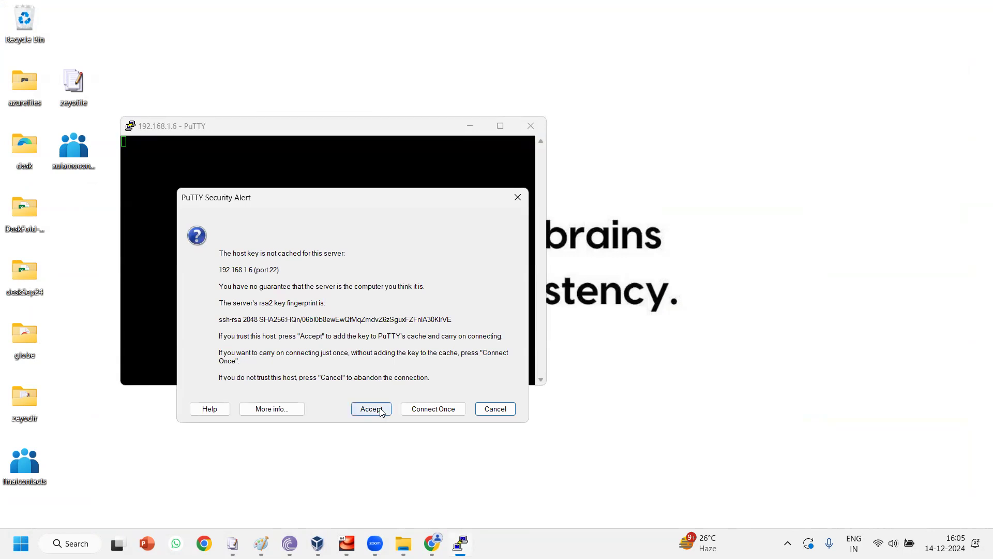
pyautogui.click(370, 408)
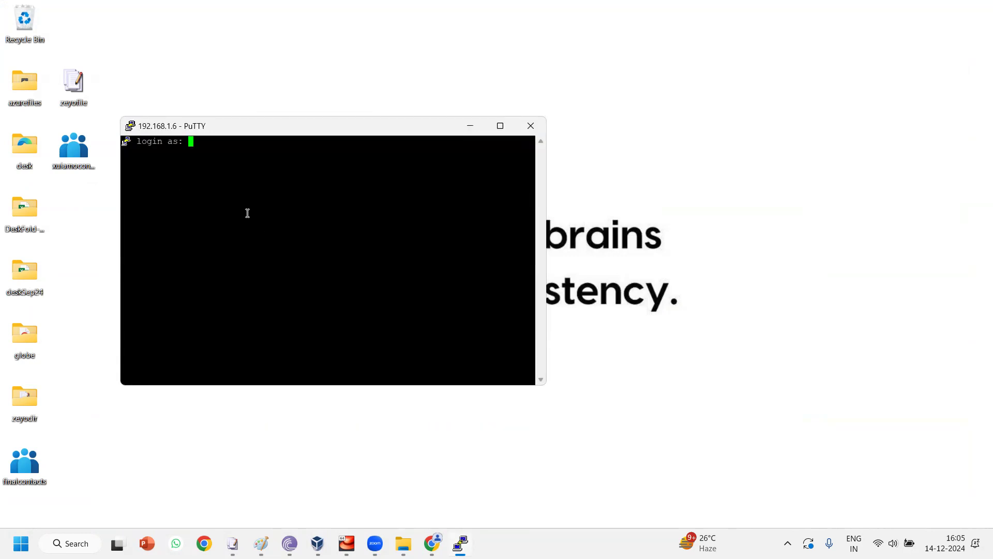
pyautogui.write('cl')
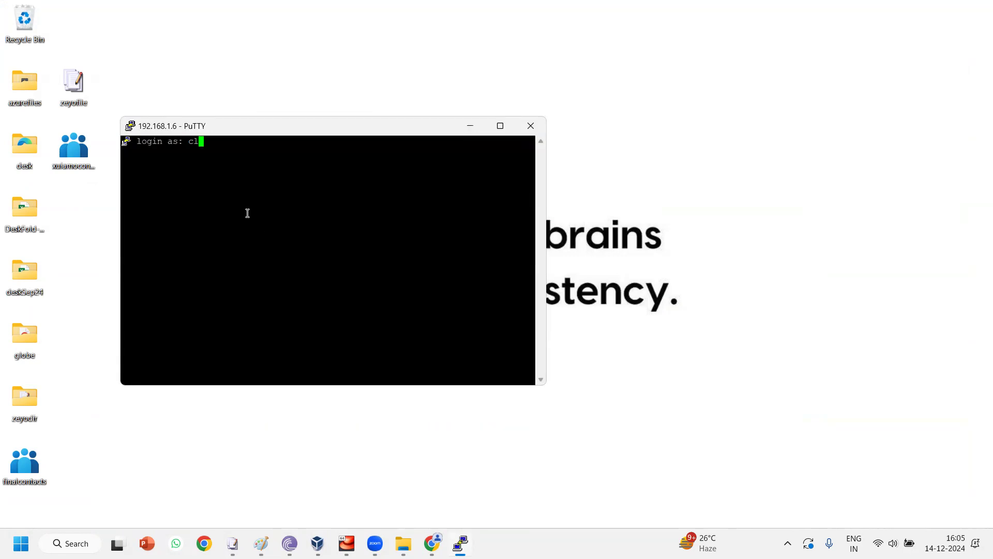
pyautogui.write('oudera')
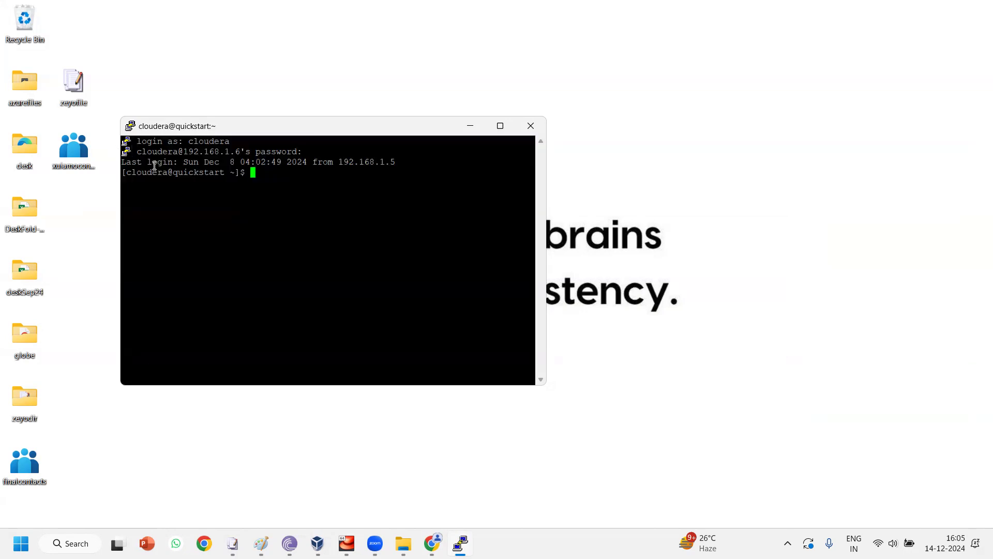
pyautogui.moveTo(176, 194)
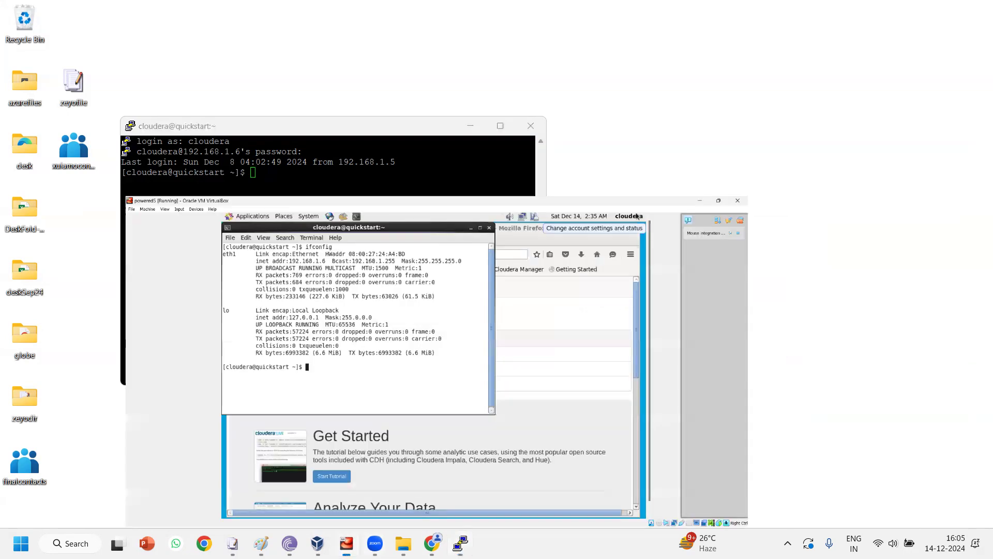
# Show the VirtualBox Manager with powered5's details and its Bridged Adapter network.
pyautogui.click(632, 32)
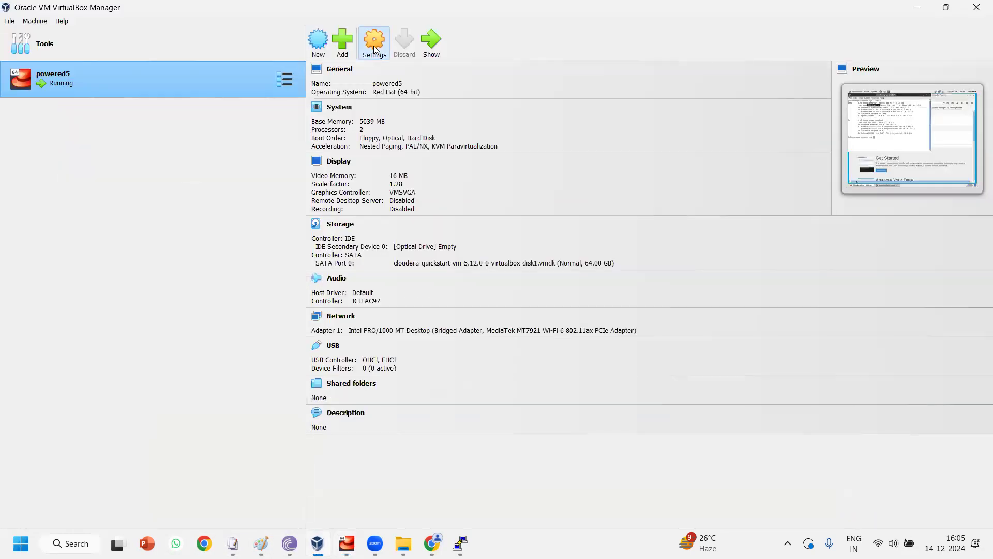
# Set powered5's Adapter 1 to Host-only Adapter and save the change.
pyautogui.click(373, 40)
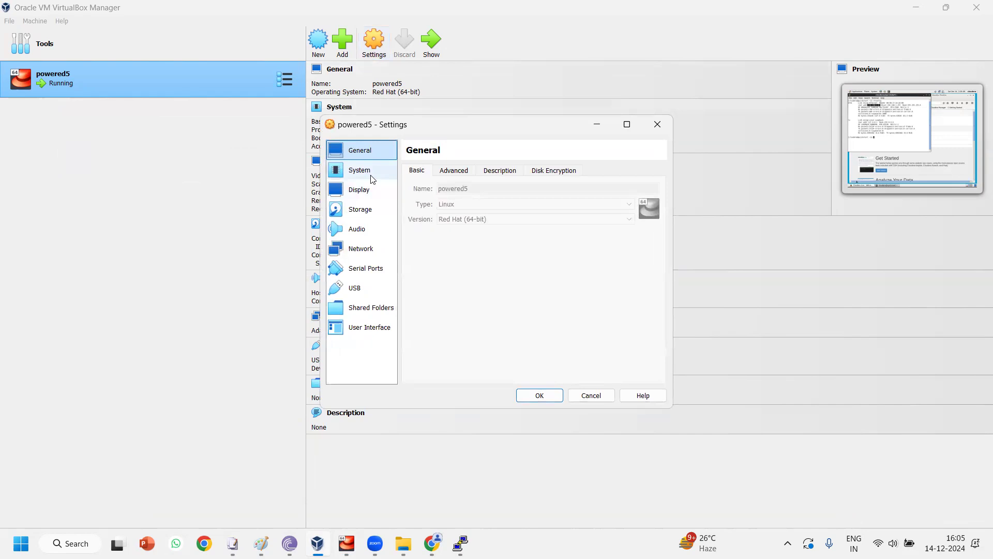
pyautogui.click(360, 248)
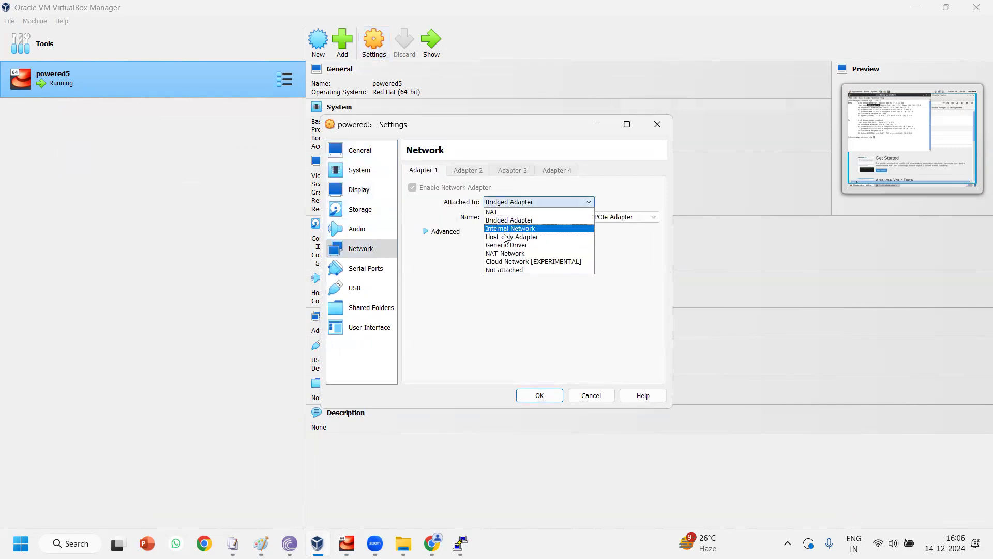
pyautogui.moveTo(512, 236)
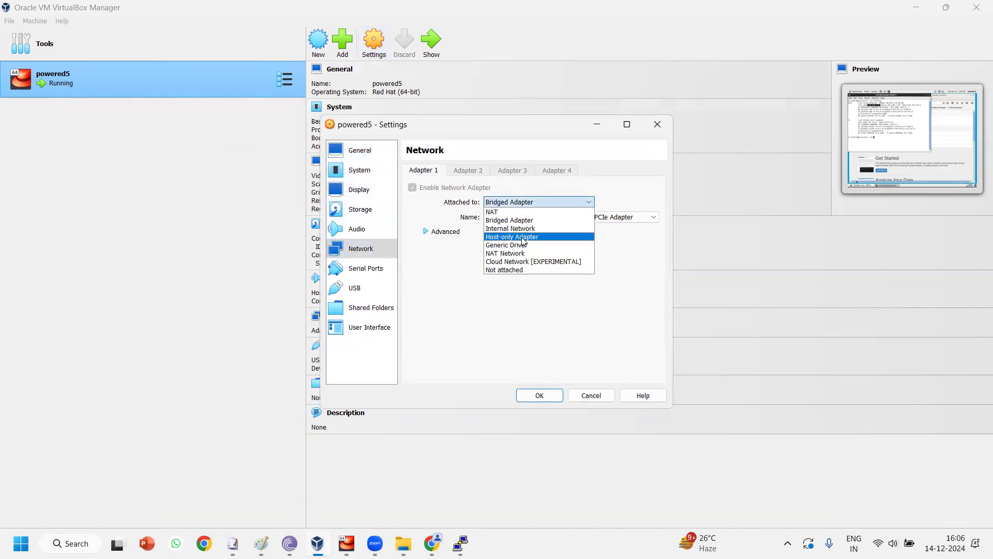
pyautogui.click(512, 236)
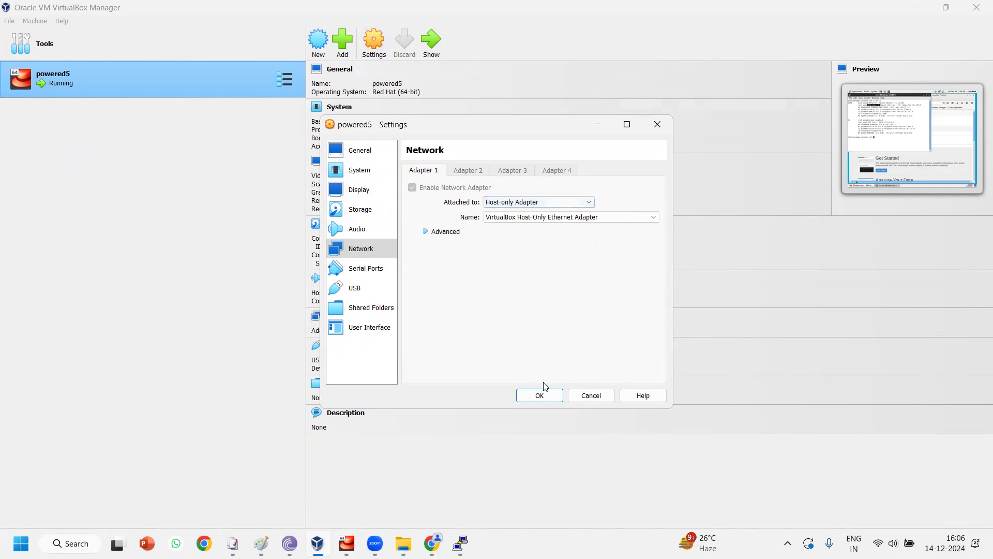
pyautogui.click(539, 394)
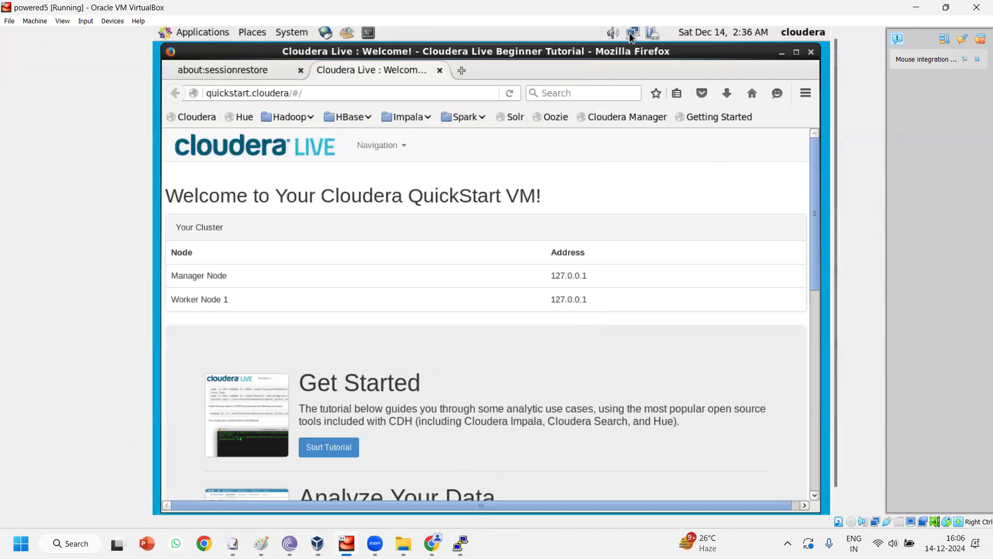
# Run ifconfig in a guest Terminal to read eth1's new inet addr 192.168.56.101.
pyautogui.click(631, 33)
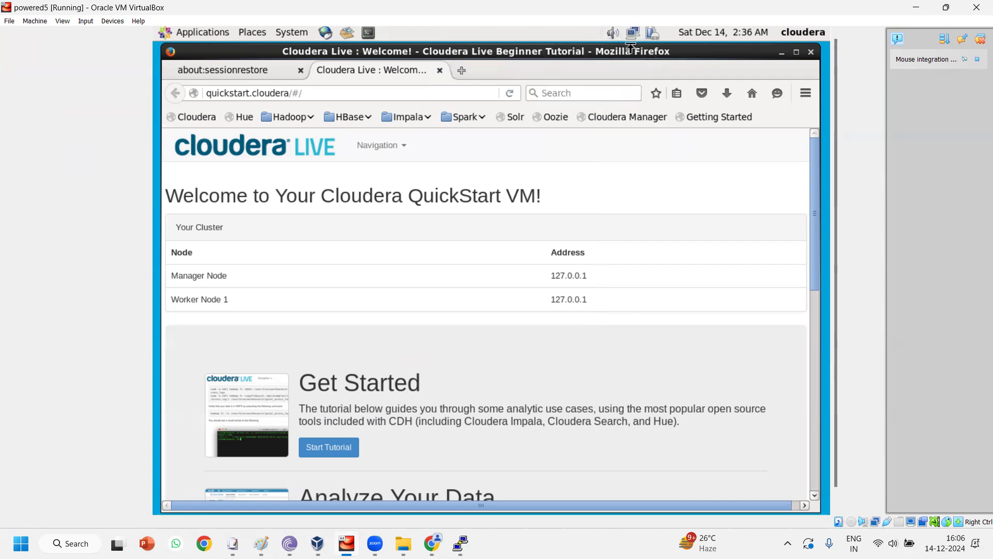
pyautogui.click(368, 32)
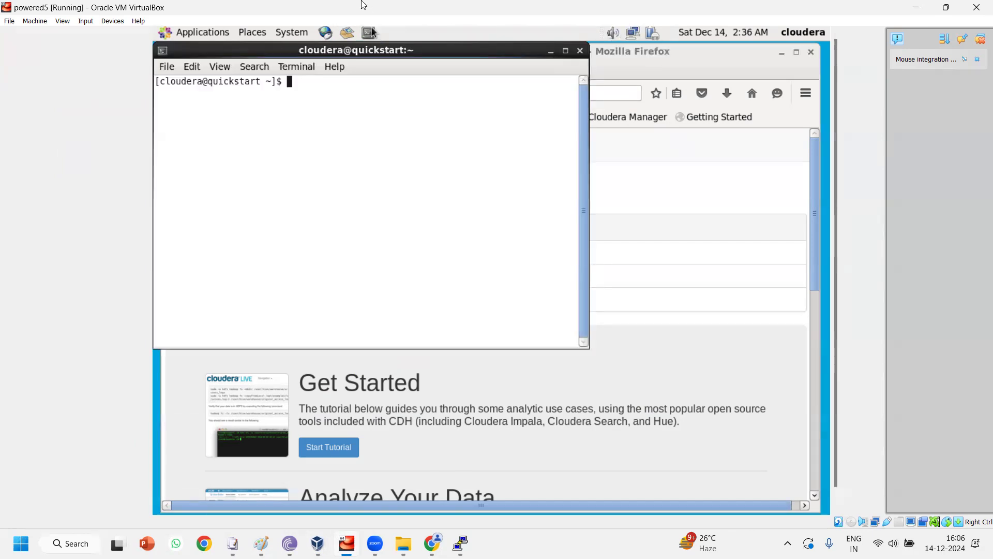
pyautogui.write('ifconfig')
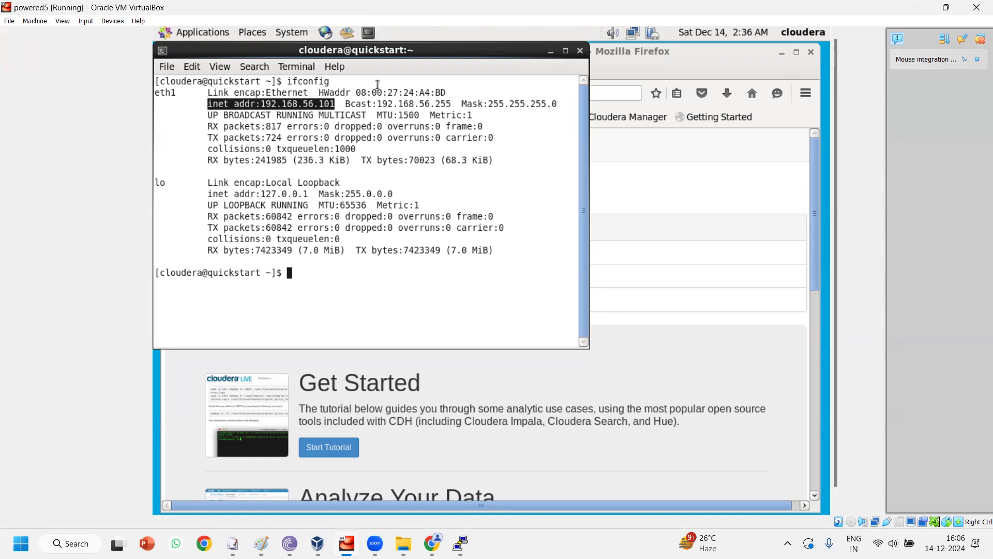
pyautogui.moveTo(612, 489)
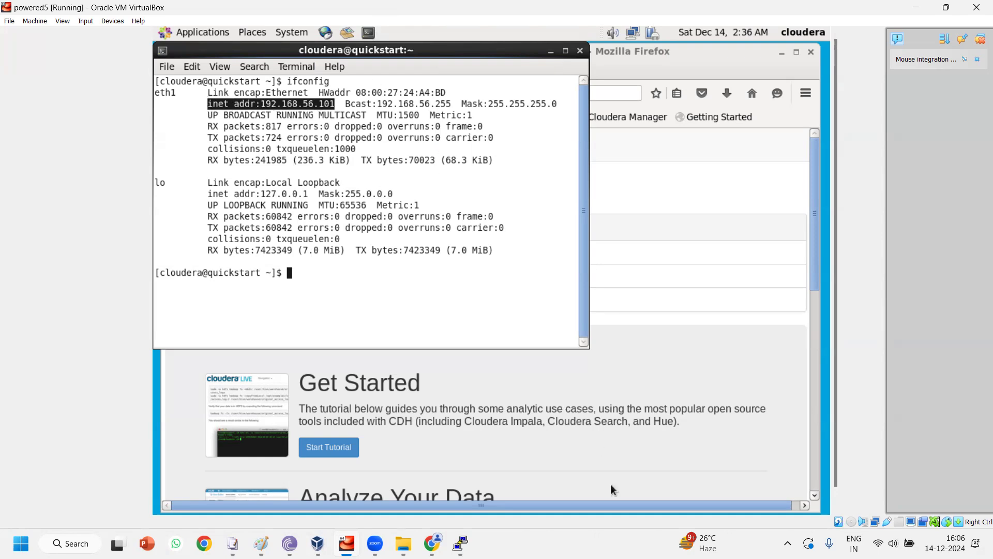